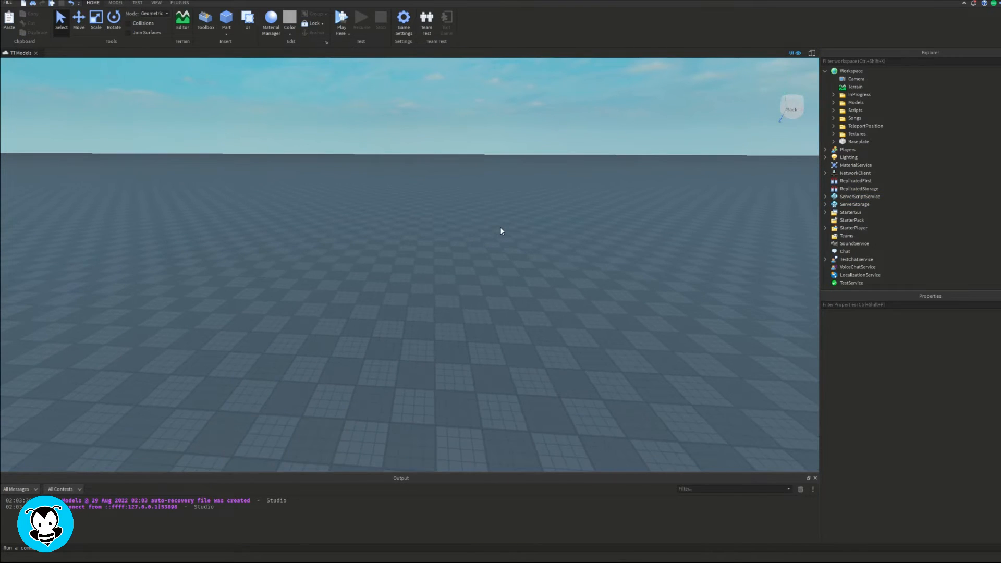
# - Insert an R15 block Dummy rig with the Rig Builder plugin
pyautogui.click(363, 22)
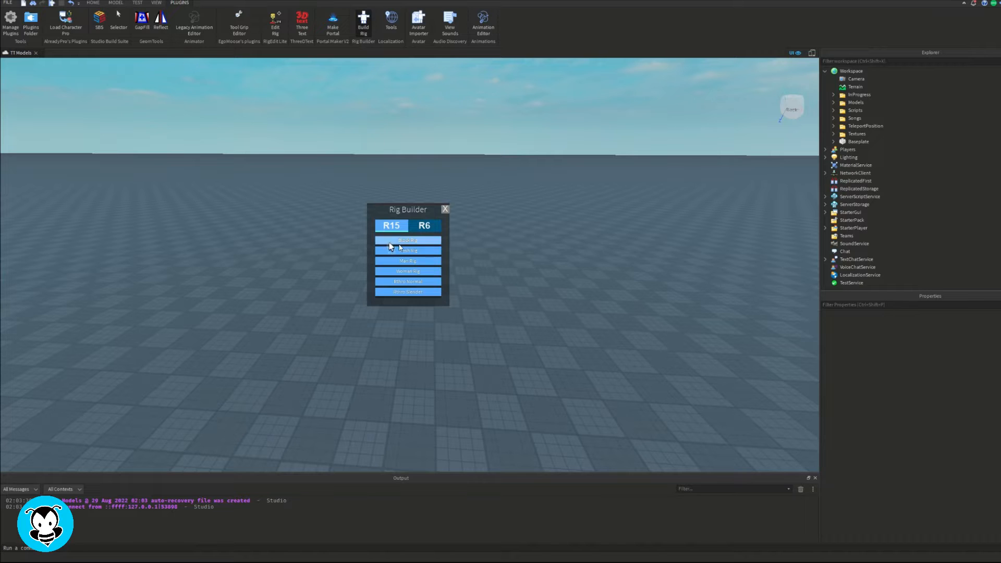
pyautogui.click(408, 241)
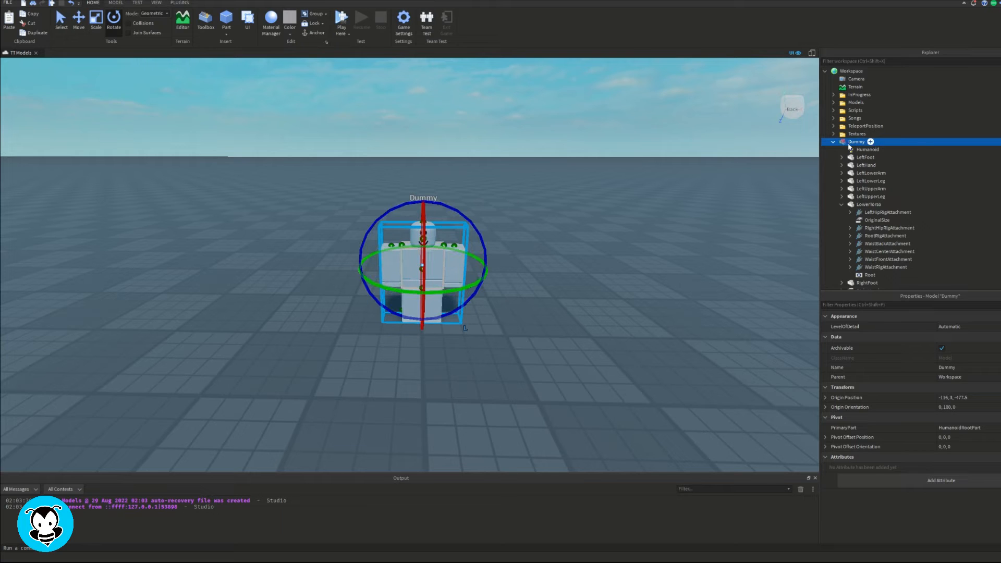
# - Add a BillboardGui with a TextLabel reading 'AWAY' to the Dummy's Head
pyautogui.click(873, 193)
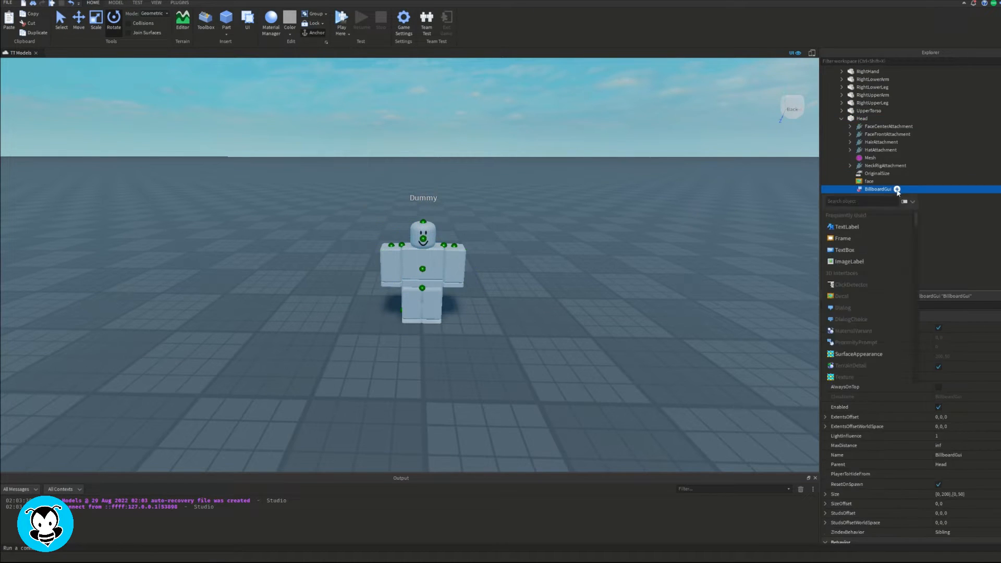
pyautogui.click(845, 226)
pyautogui.write('NOT HERE!!')
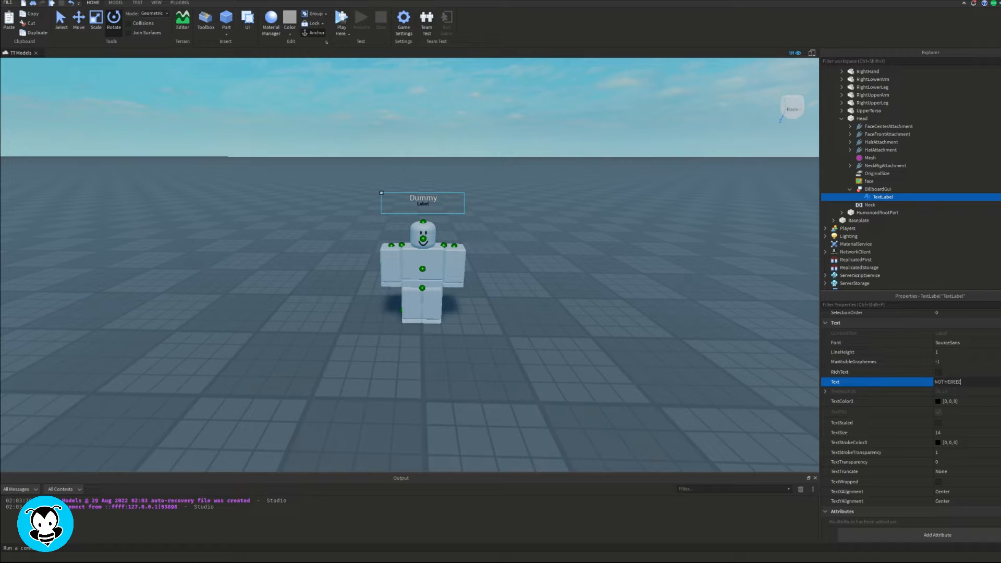
pyautogui.write('AWAY')
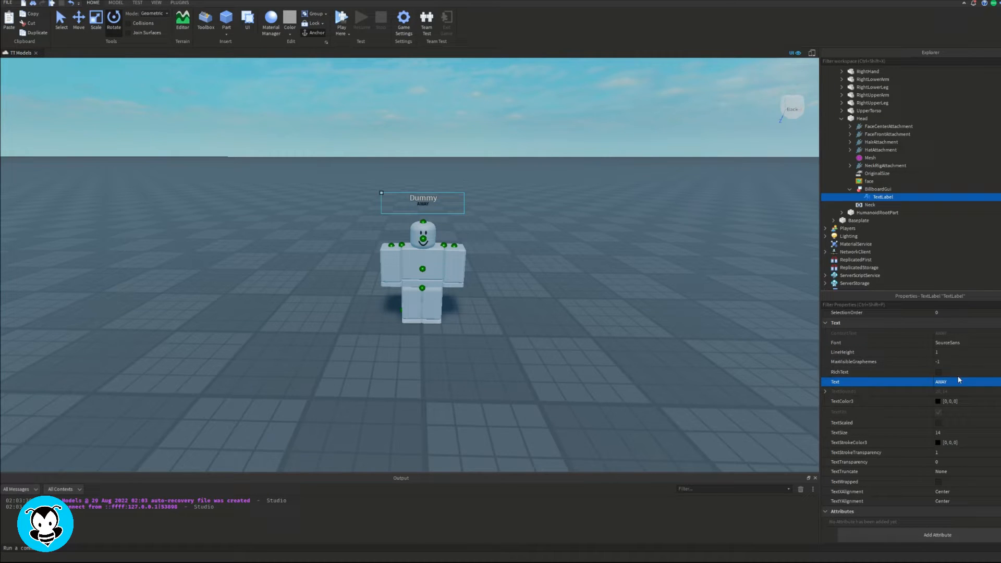
pyautogui.click(951, 343)
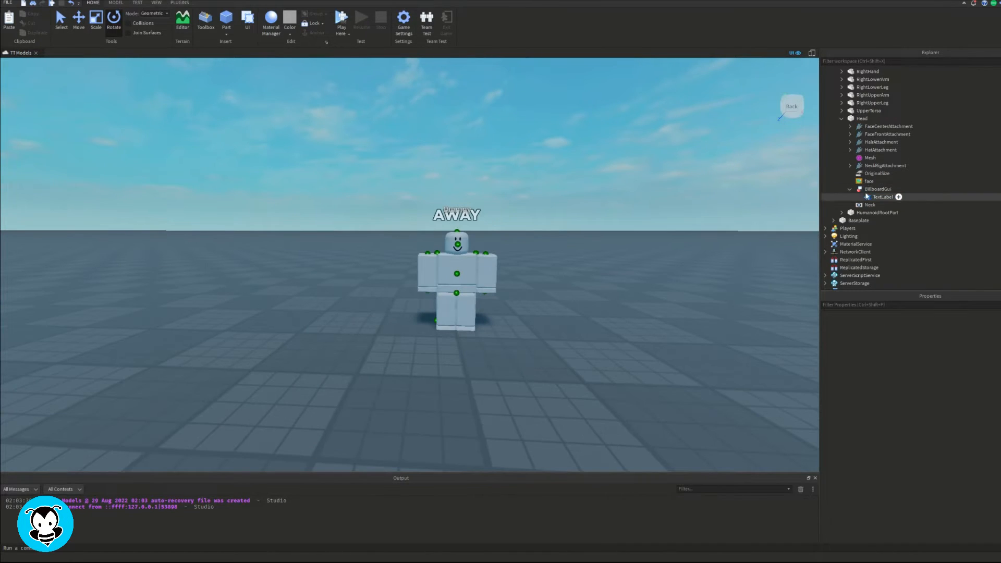
# - Collapse the BillboardGui and add a RemoteEvent named 'afkRE' to ReplicatedStorage
pyautogui.click(878, 120)
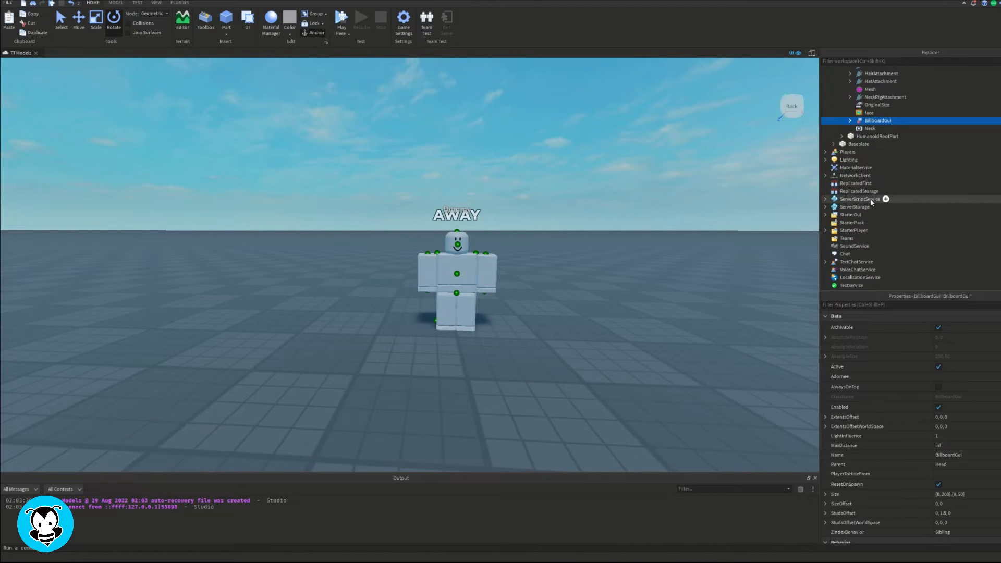
pyautogui.click(859, 190)
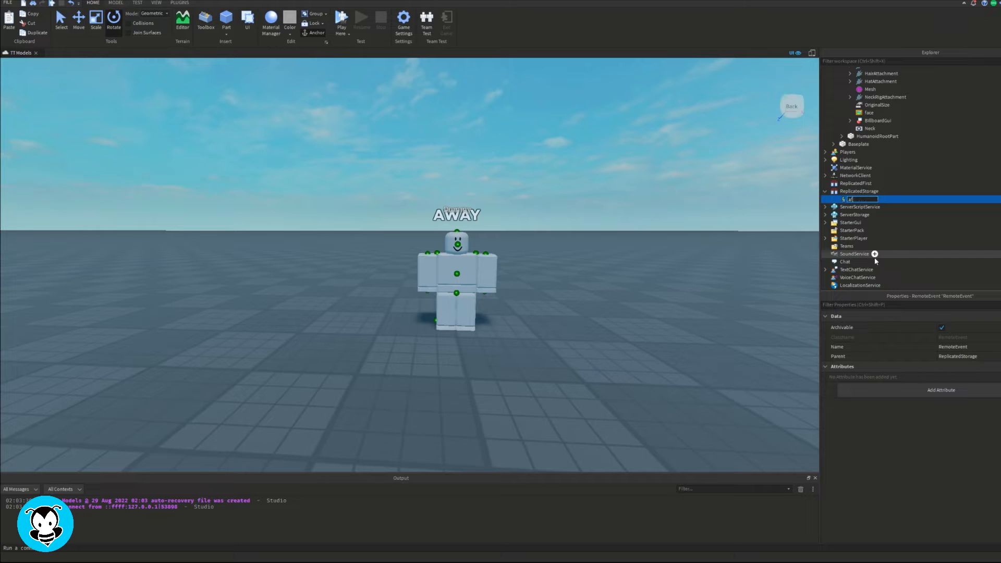
pyautogui.write('afkRE')
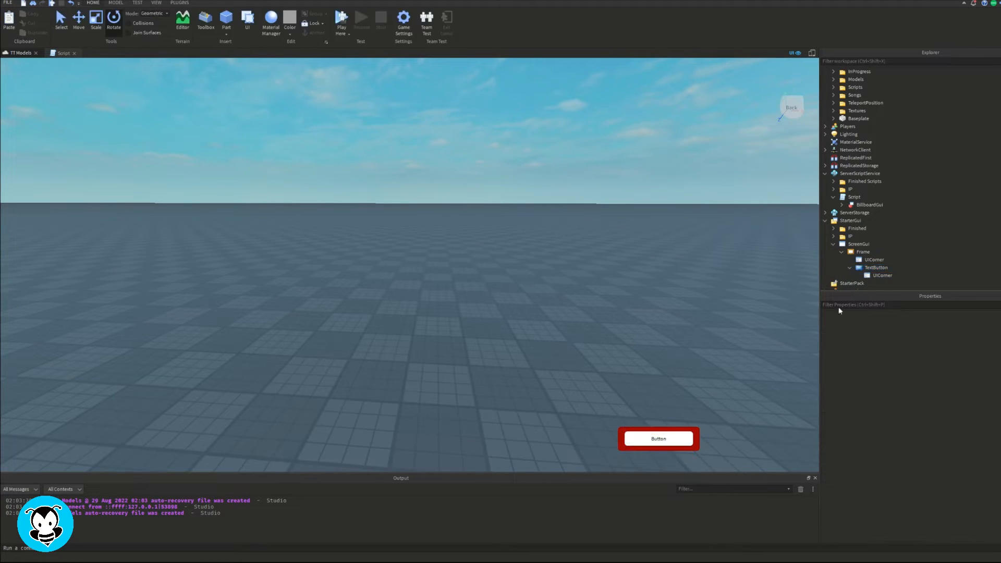
# - Start typing the server script's reference 'game.Replicated' to ReplicatedStorage
pyautogui.write('game.Replicated')
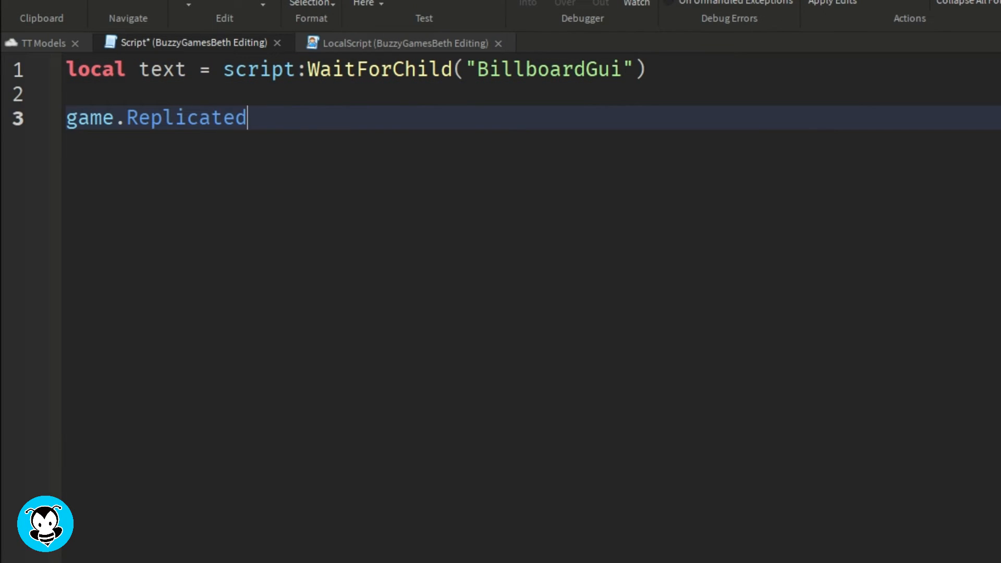
# - Connect afkRE.OnServerEvent to a function(player, afk) in the server script
pyautogui.write('Storage.afkRE.OnServerEvent:Connect(function(player, afk)')
pyautogui.write('local char = p')
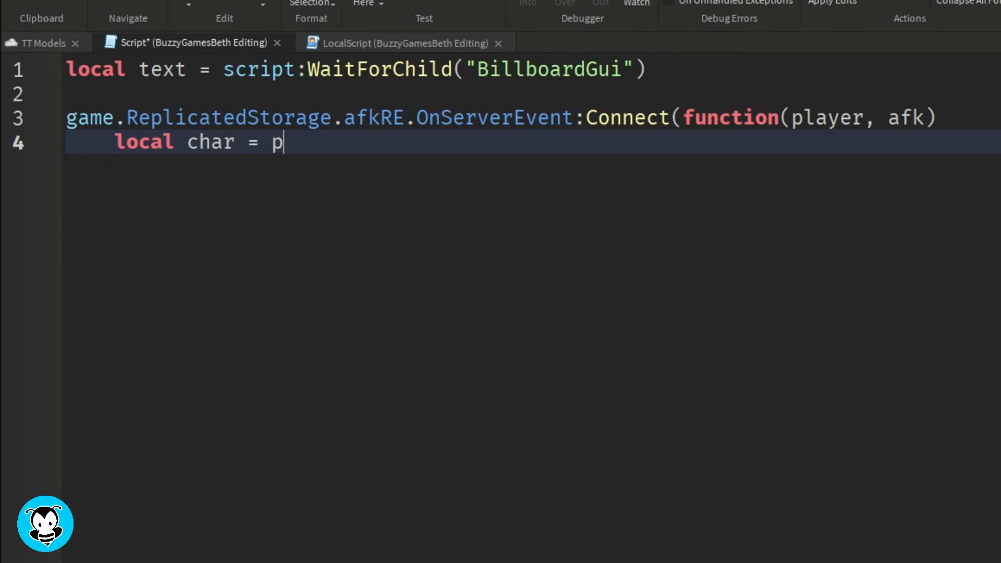